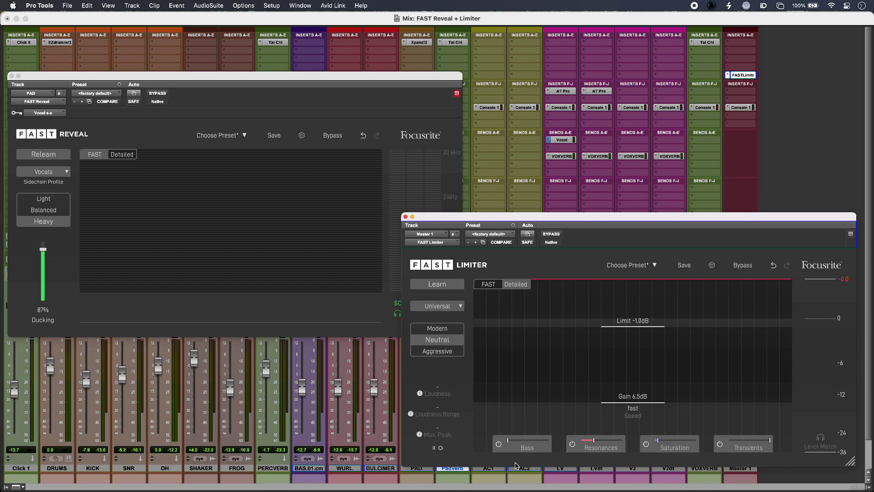
- Close the FAST Limiter window and switch limiter processing back on, leaving FAST Reveal open
{"action": "left_click", "coordinate": [742, 265]}
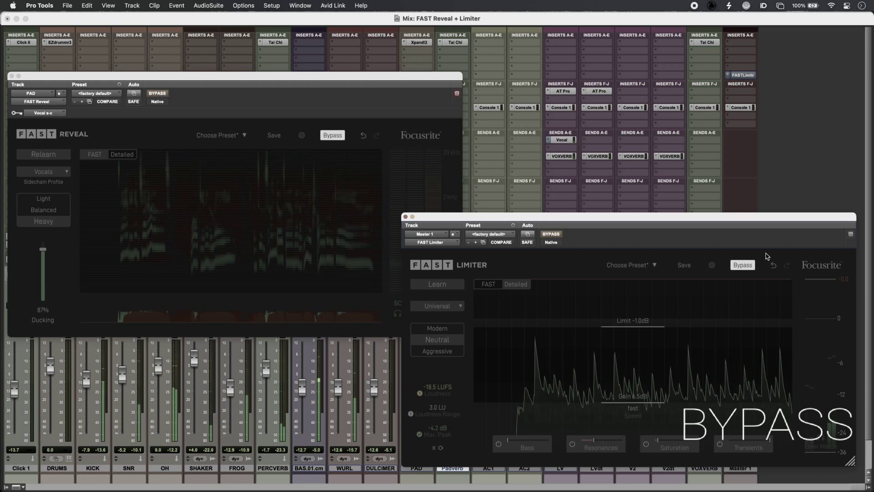
{"action": "left_click", "coordinate": [551, 234]}
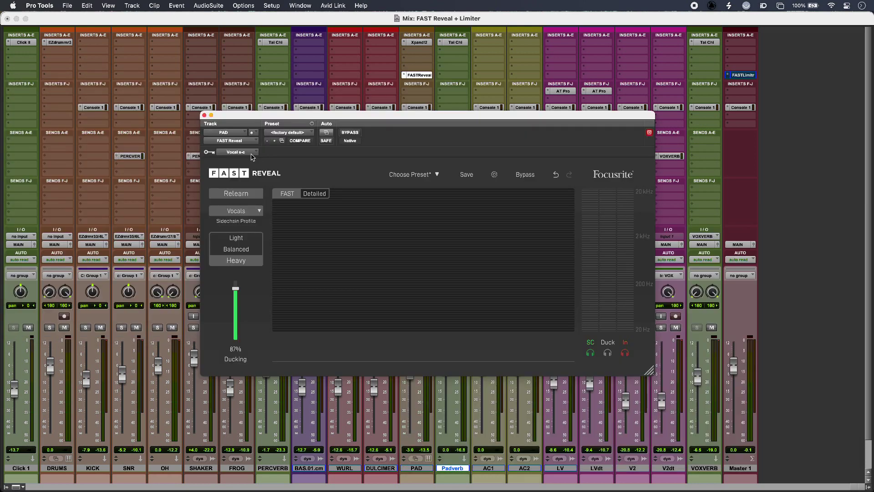
- Keep Vocals as the sidechain profile on Heavy and relearn the Pad against the vocals during playback
{"action": "left_click", "coordinate": [235, 152]}
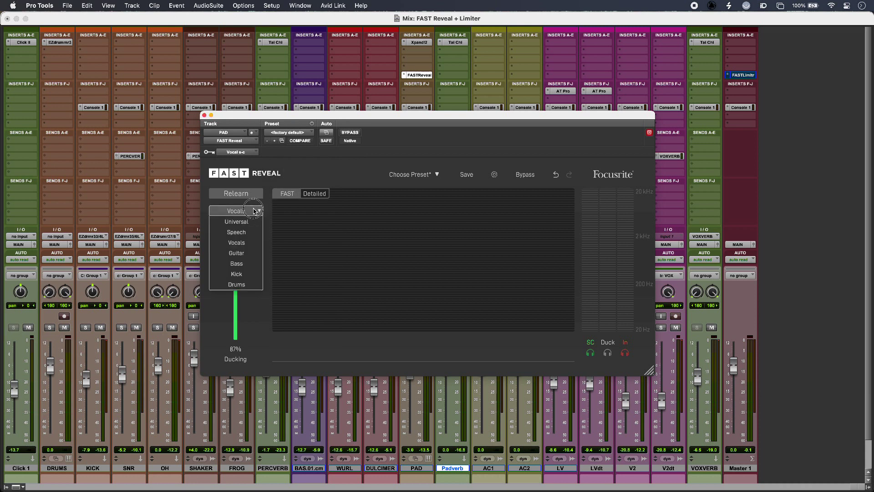
{"action": "left_click", "coordinate": [236, 242]}
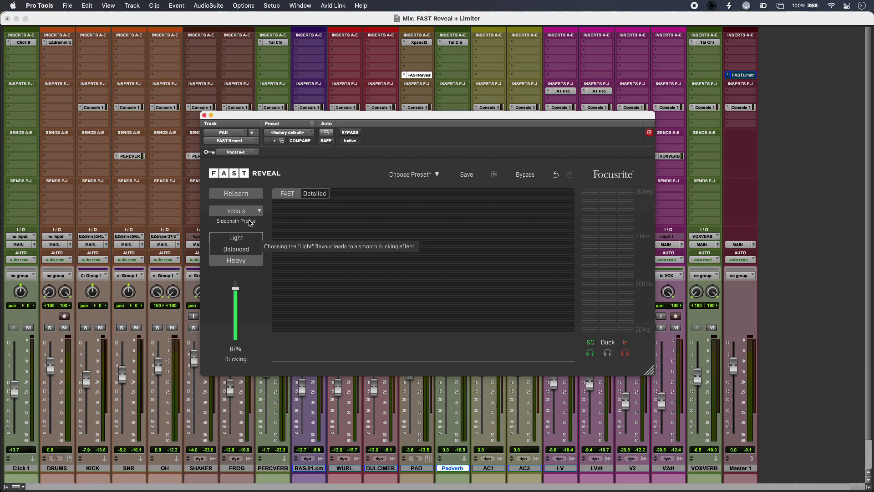
{"action": "left_click", "coordinate": [228, 193]}
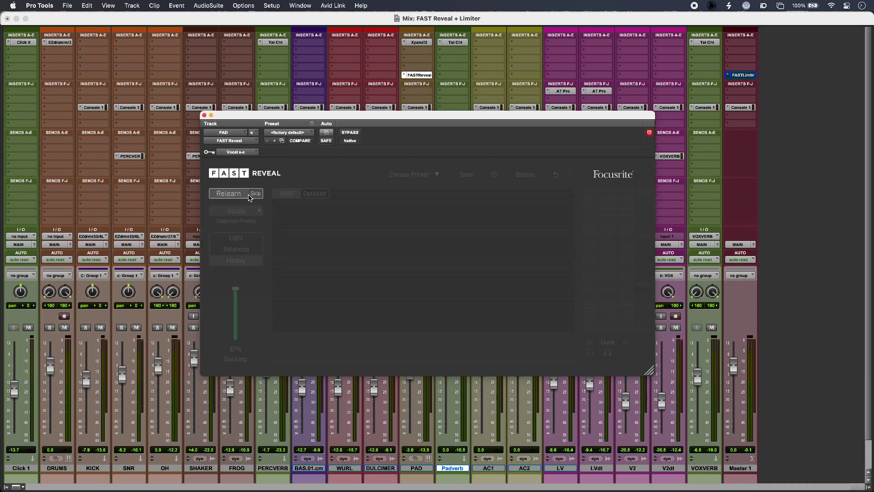
{"action": "left_click", "coordinate": [227, 193]}
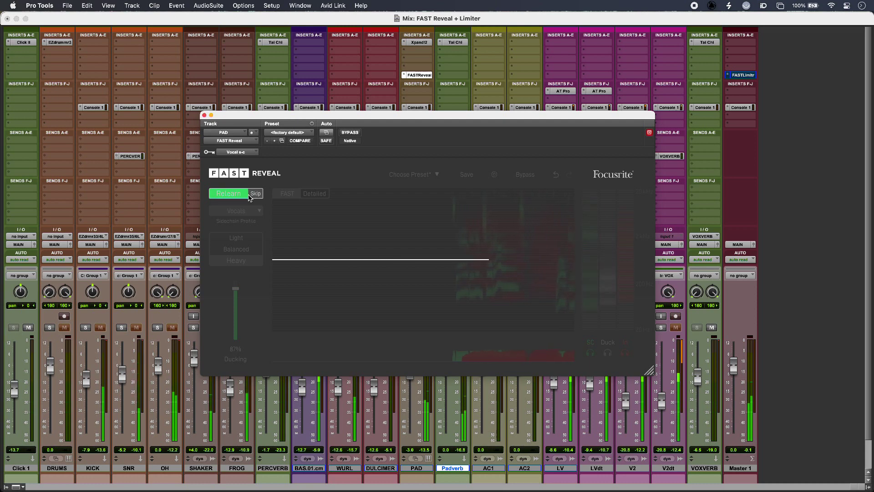
{"action": "left_click", "coordinate": [228, 193]}
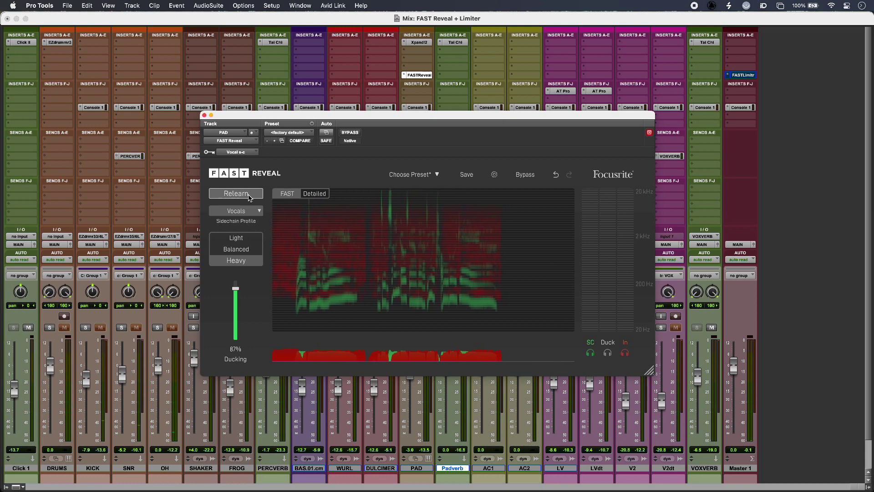
- Solo-listen to the ducked signal via the SC/Duck headphone monitor
{"action": "left_click", "coordinate": [590, 351]}
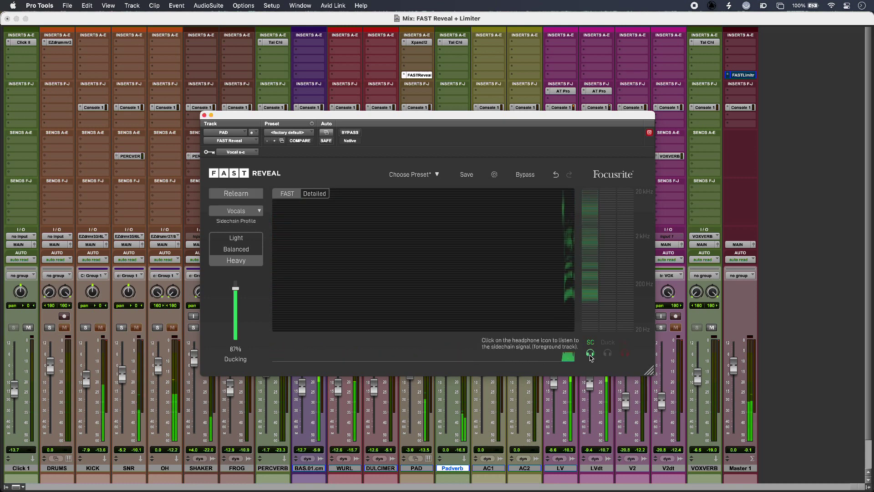
{"action": "left_click", "coordinate": [590, 353]}
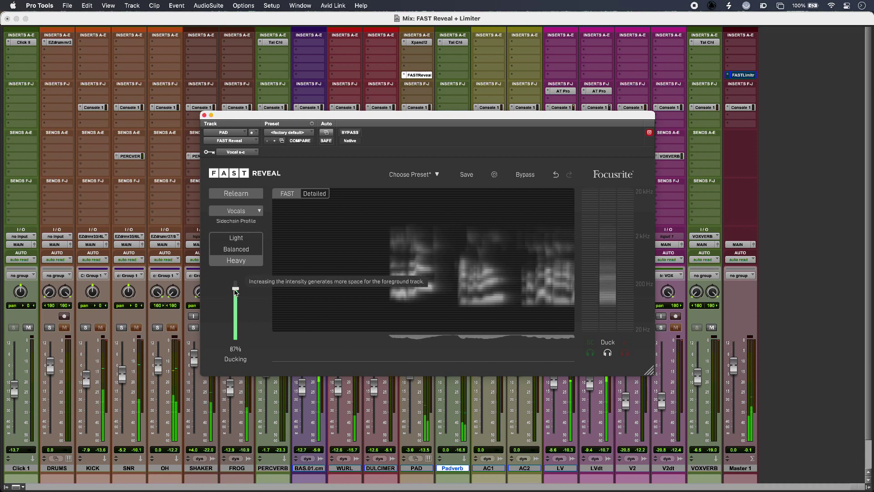
- Sweep Ducking from 0 to 100%, settle at 80%, and re-enable processing after a bypass comparison
{"action": "left_click_drag", "start_coordinate": [235, 286], "coordinate": [235, 304]}
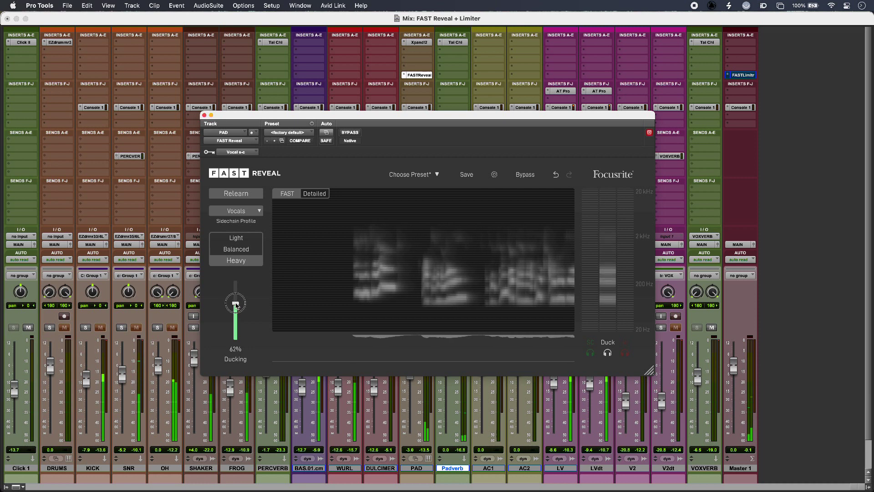
{"action": "left_click_drag", "start_coordinate": [235, 304], "coordinate": [235, 343]}
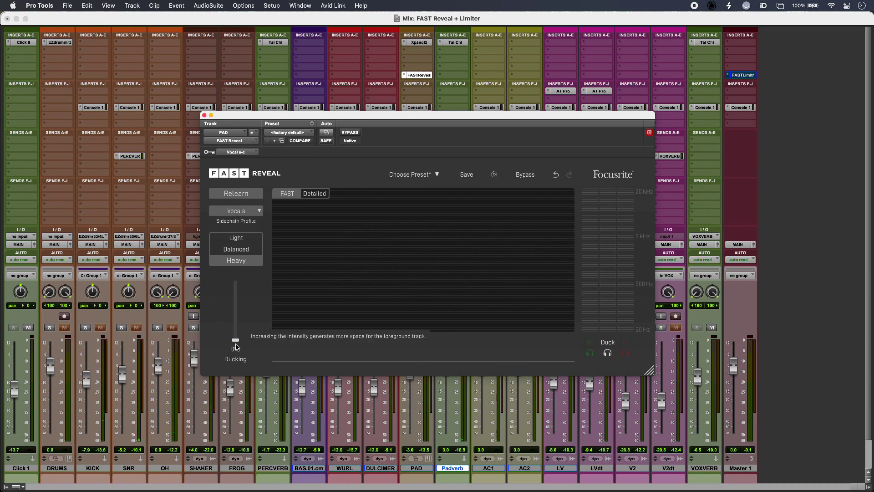
{"action": "left_click_drag", "start_coordinate": [235, 340], "coordinate": [235, 314]}
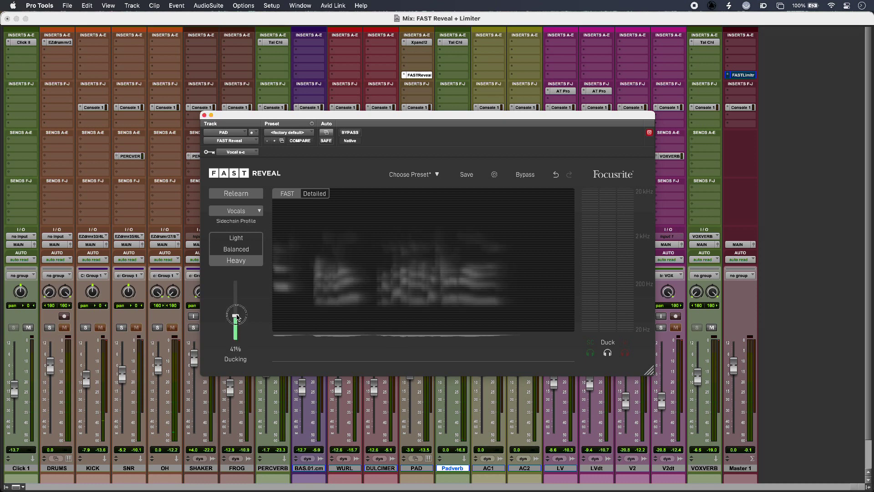
{"action": "left_click_drag", "start_coordinate": [235, 315], "coordinate": [235, 281]}
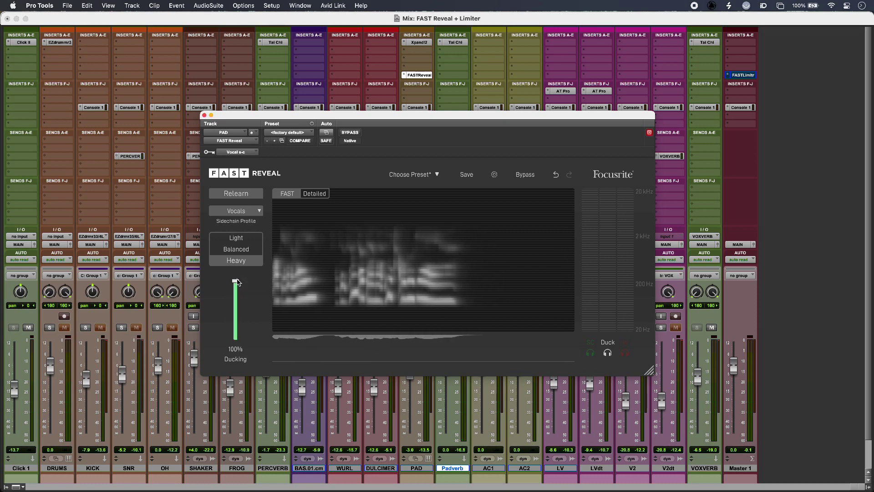
{"action": "left_click", "coordinate": [524, 175]}
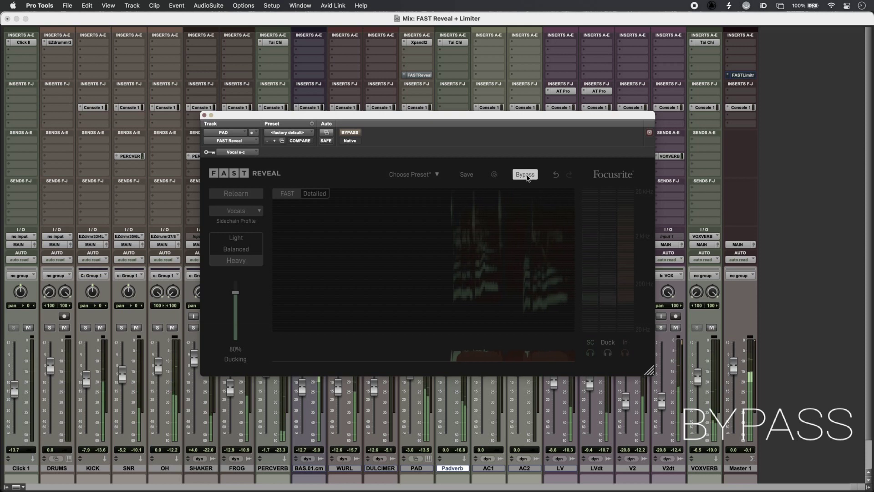
{"action": "left_click", "coordinate": [524, 175]}
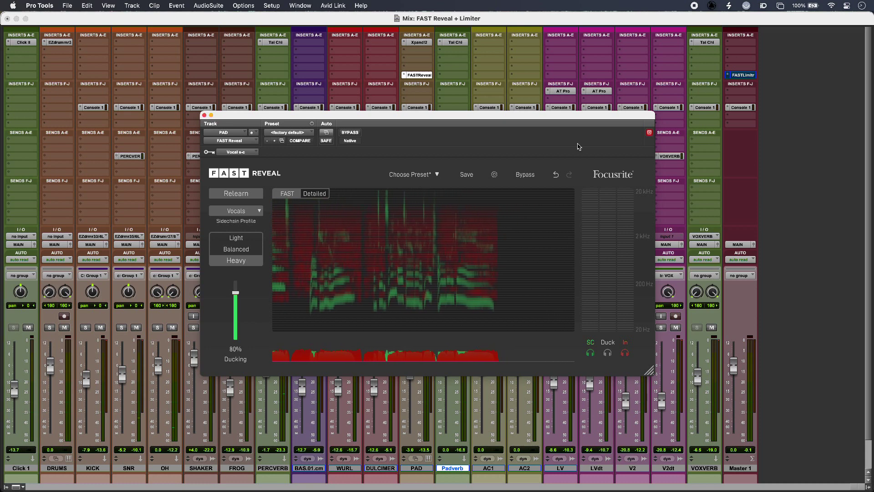
- Check the Streaming -16 LUFS target on Master 1's FAST Limiter, keep Universal, and start learning
{"action": "left_click", "coordinate": [741, 73]}
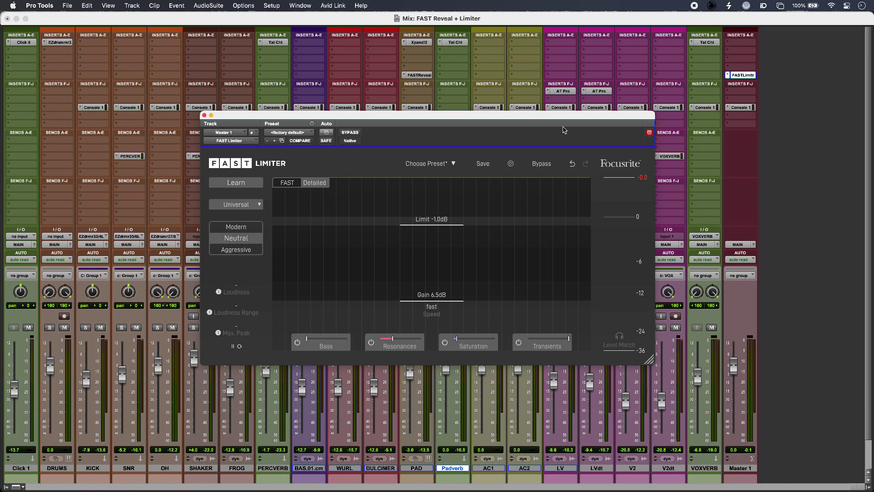
{"action": "left_click", "coordinate": [510, 163]}
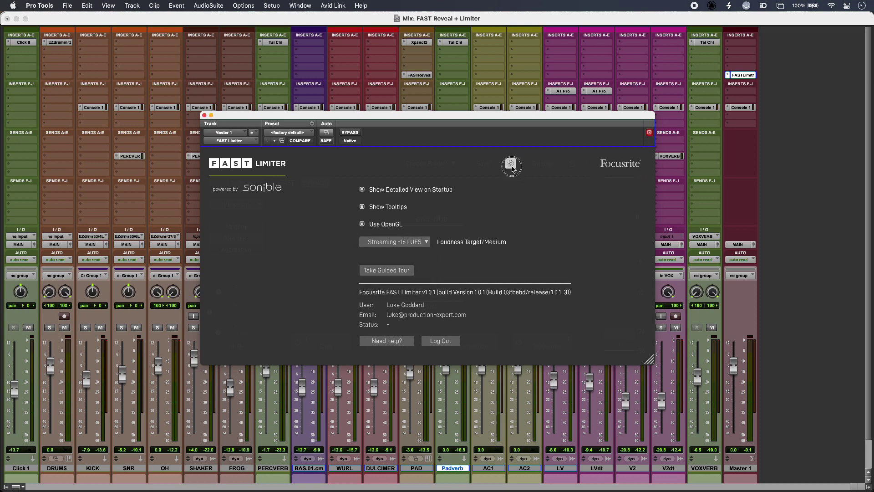
{"action": "left_click", "coordinate": [511, 166]}
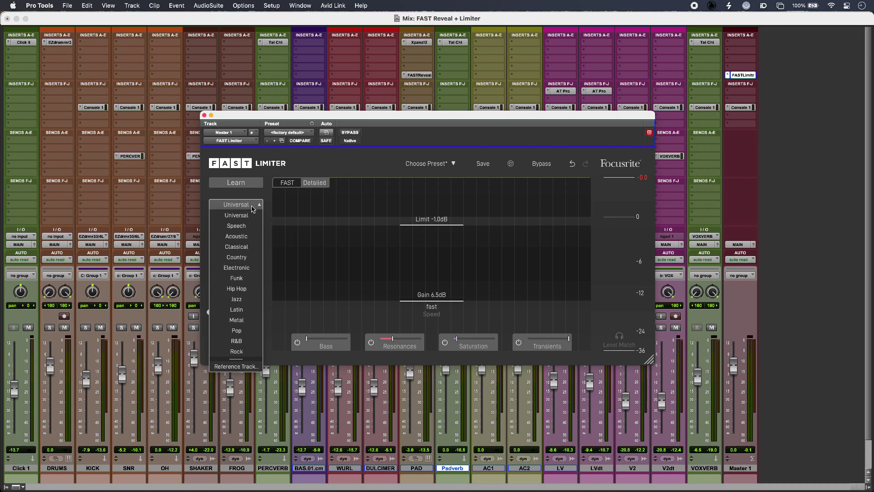
{"action": "mouse_move", "coordinate": [244, 219]}
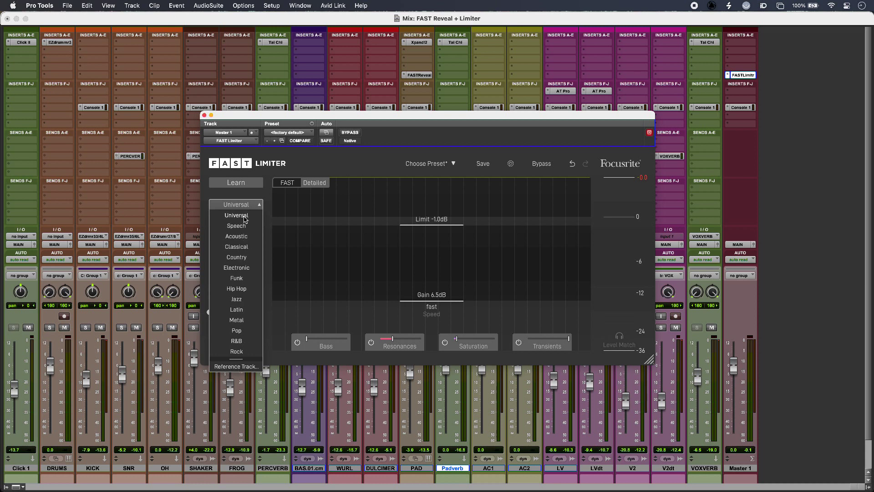
{"action": "left_click", "coordinate": [235, 204]}
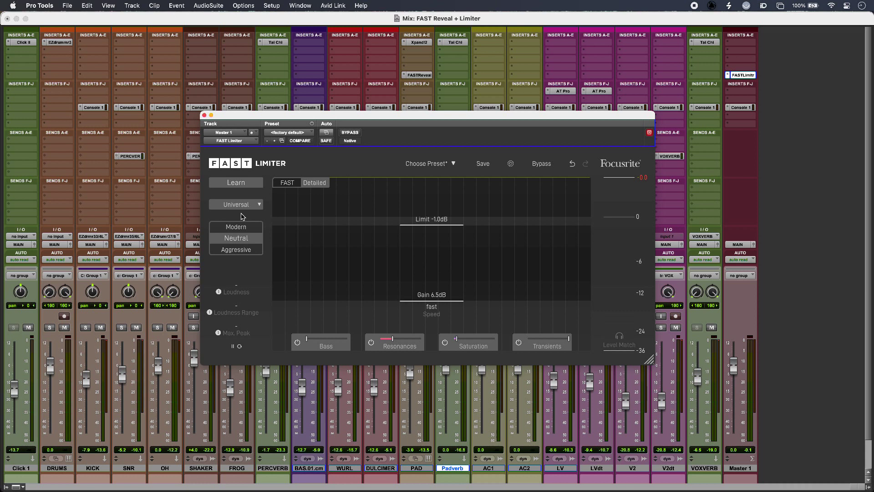
{"action": "left_click", "coordinate": [228, 182]}
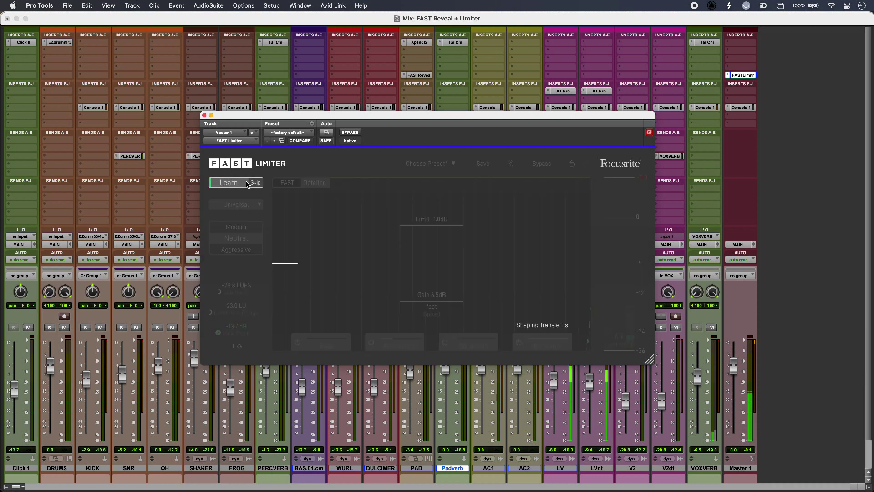
- Finish learning the mix and bring Gain down to about -16.5 LUFS with a -1.0 dB peak
{"action": "left_click", "coordinate": [226, 182]}
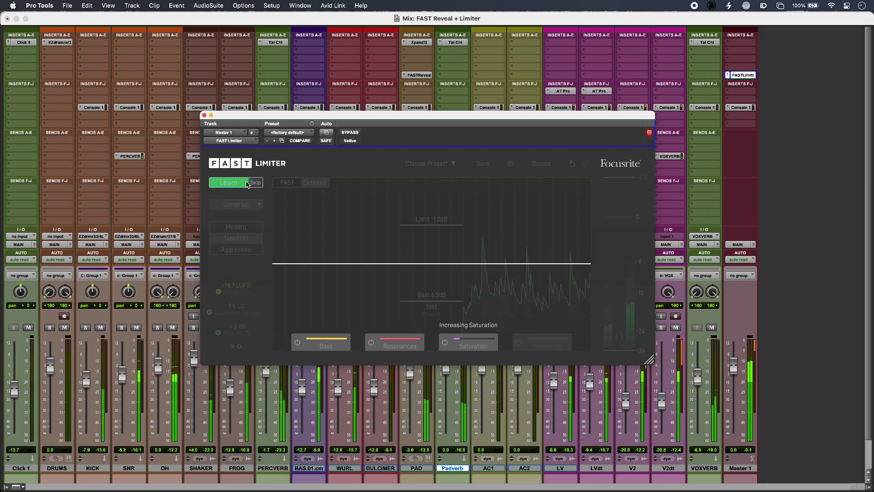
{"action": "left_click", "coordinate": [227, 182]}
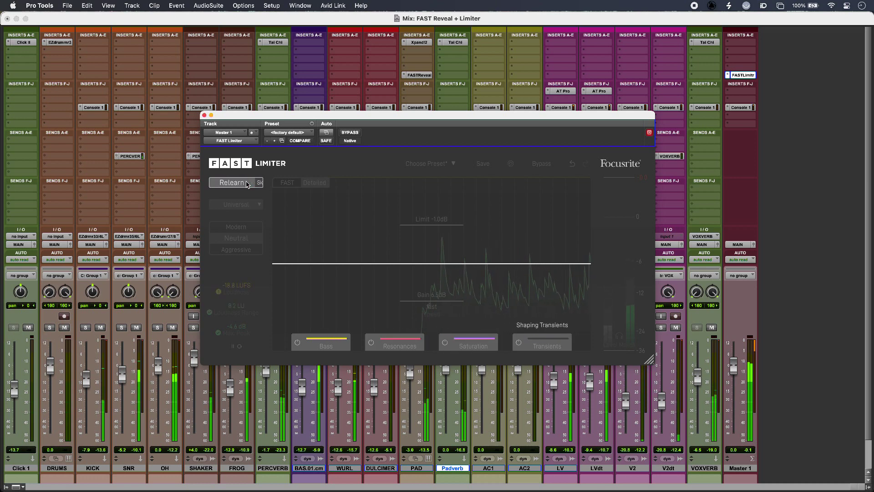
{"action": "left_click", "coordinate": [235, 183]}
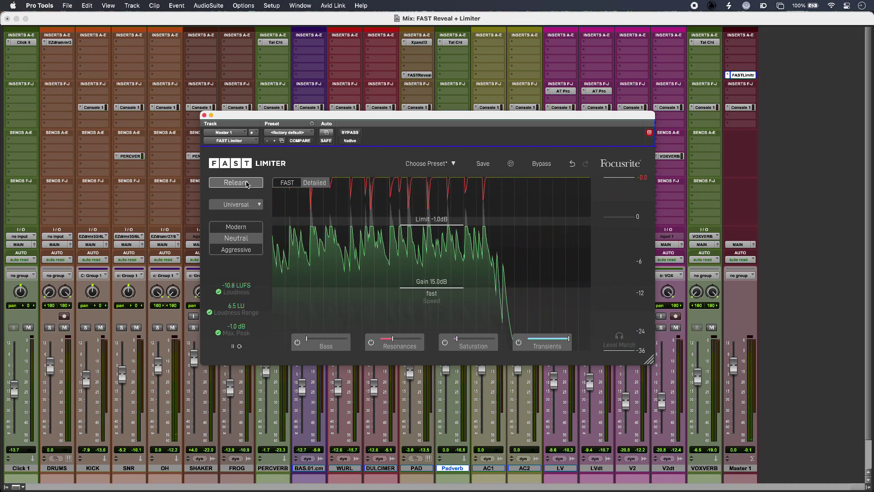
{"action": "left_click", "coordinate": [235, 182]}
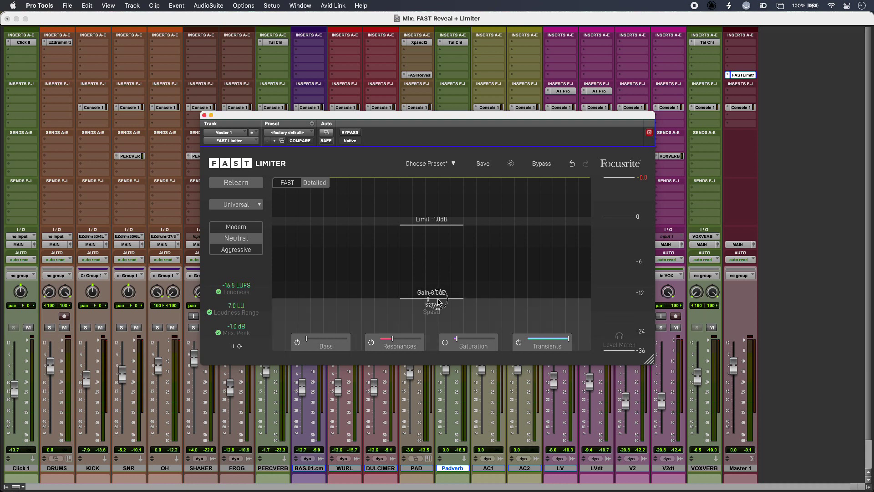